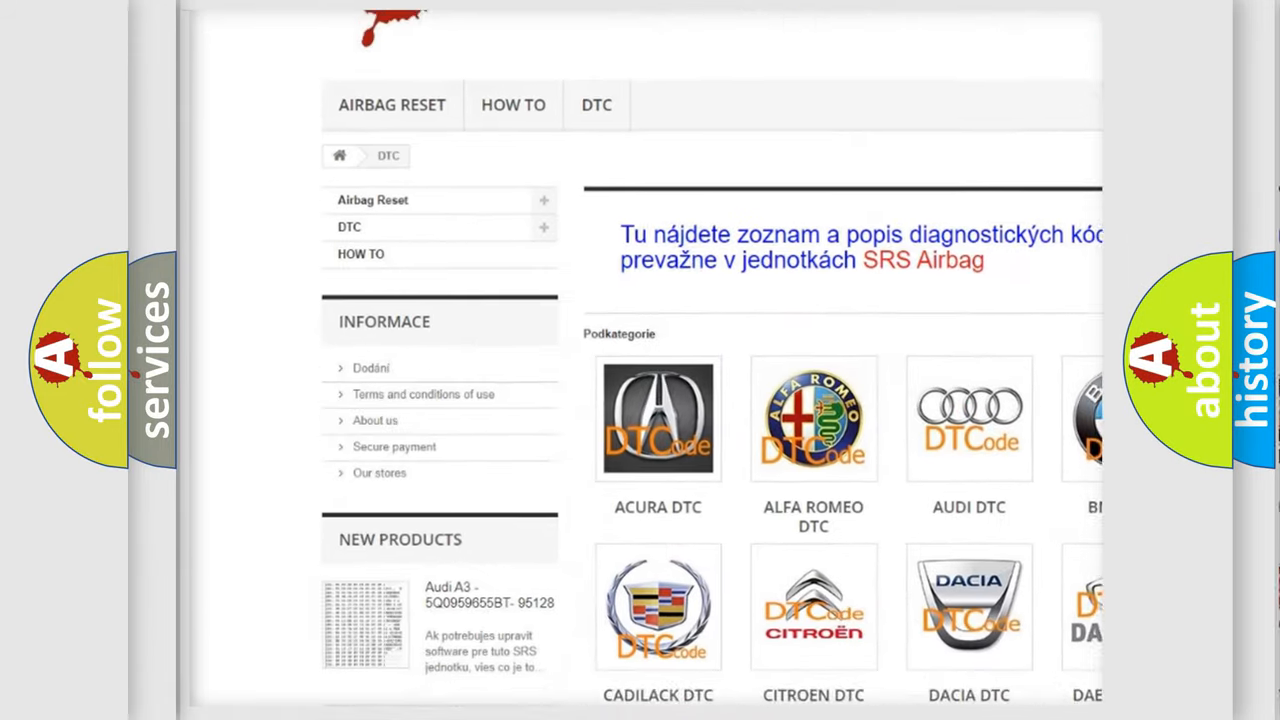
{"action": "scroll", "scroll_direction": "down", "scroll_amount": 3}
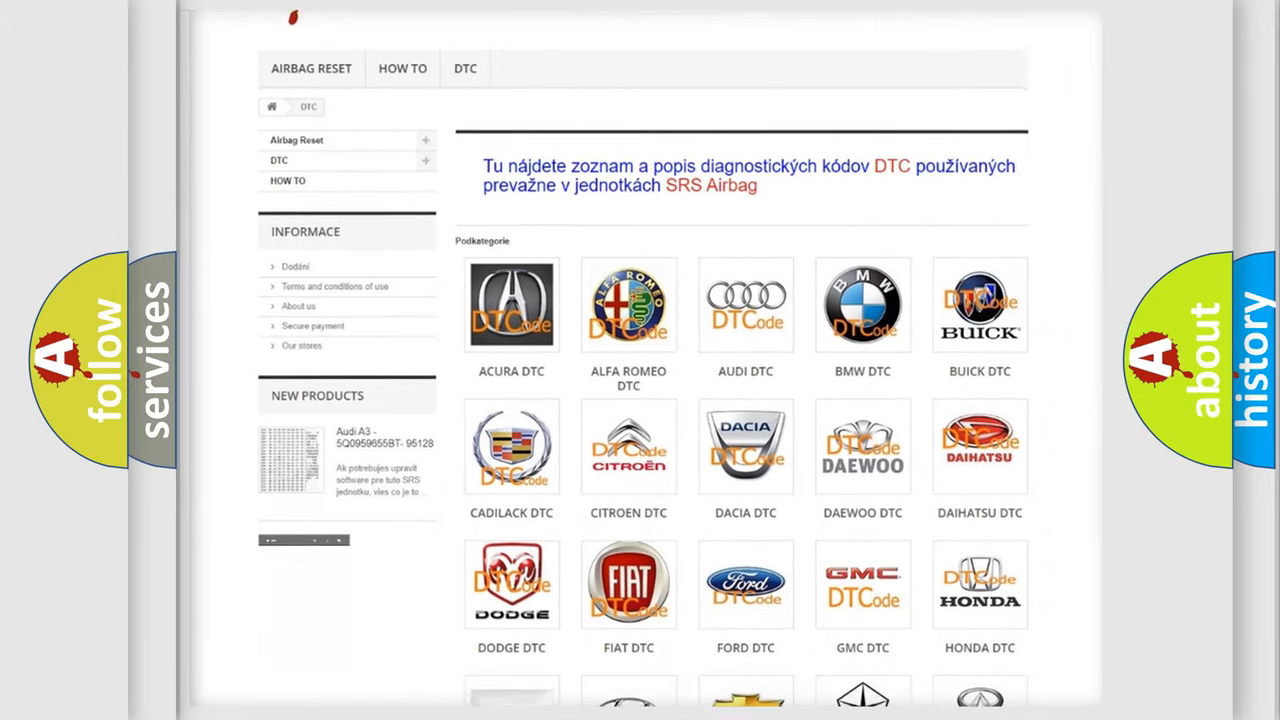
{"action": "scroll", "scroll_direction": "down", "scroll_amount": 3}
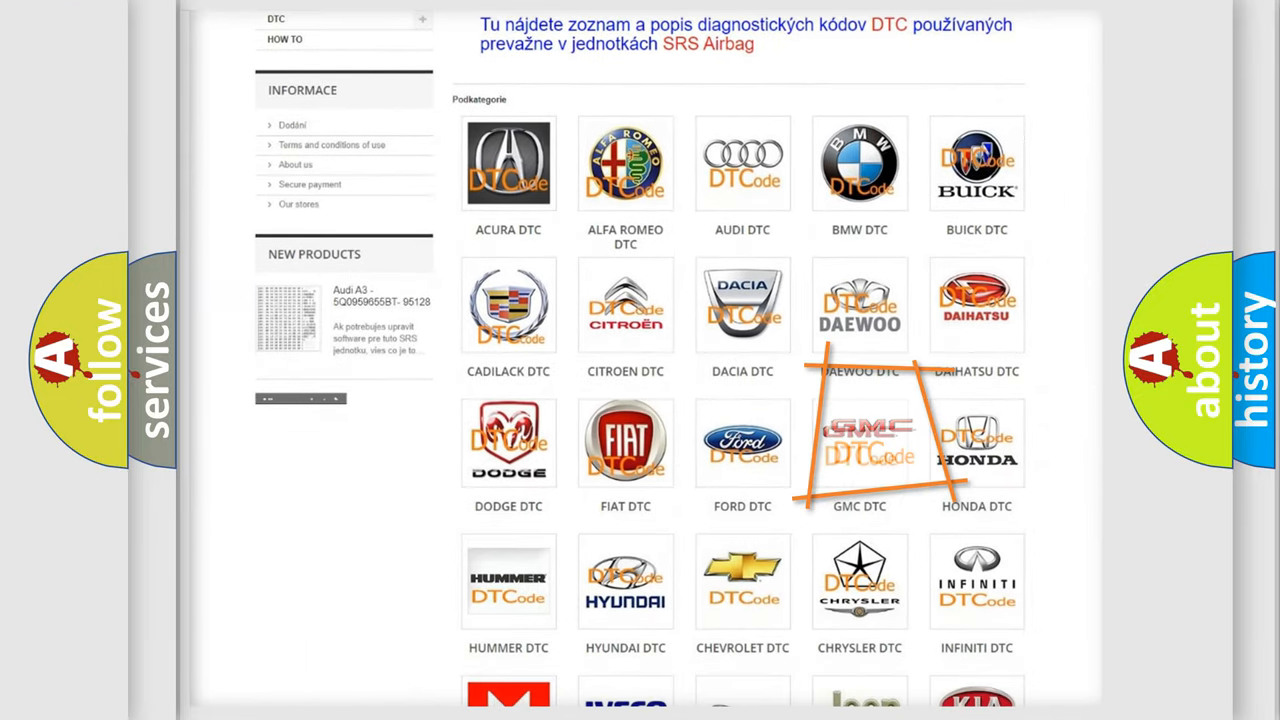